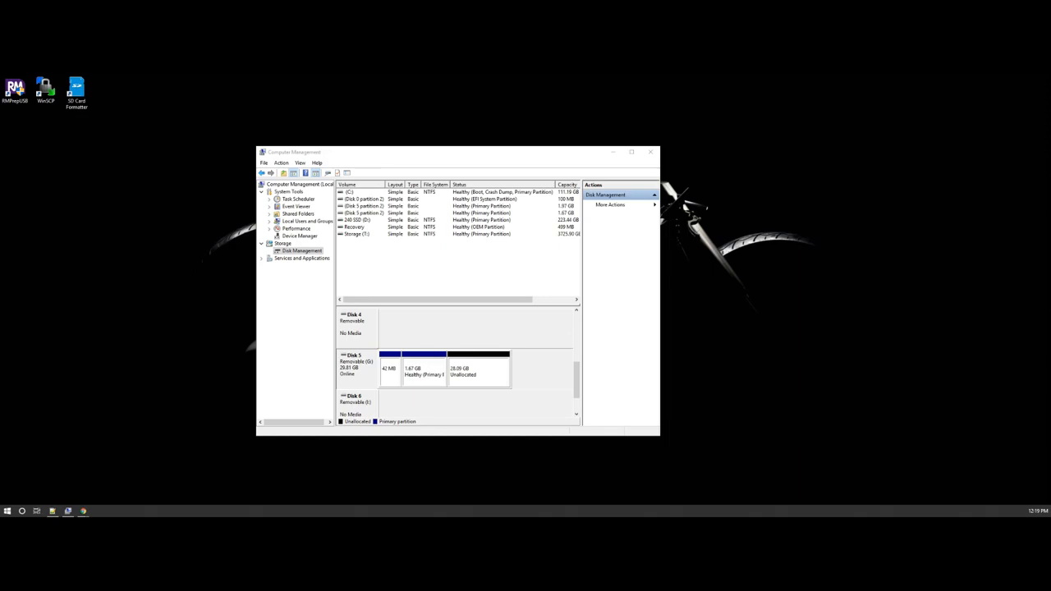
mouse_move(378, 147)
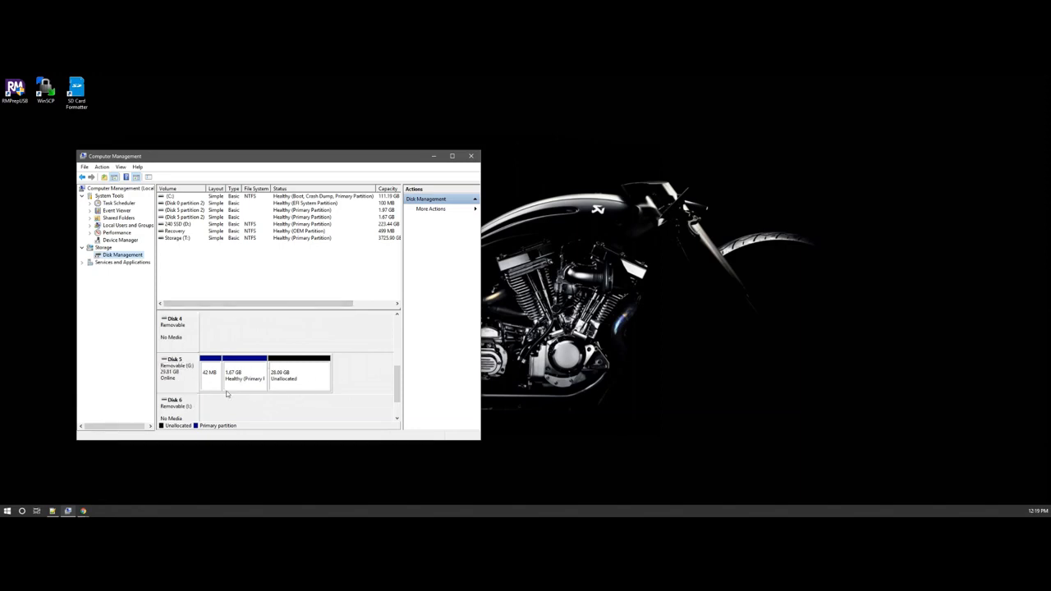
Delete the 1.67 GB and 42 MB partitions on Disk 5, then close Computer Management
left_click(243, 371)
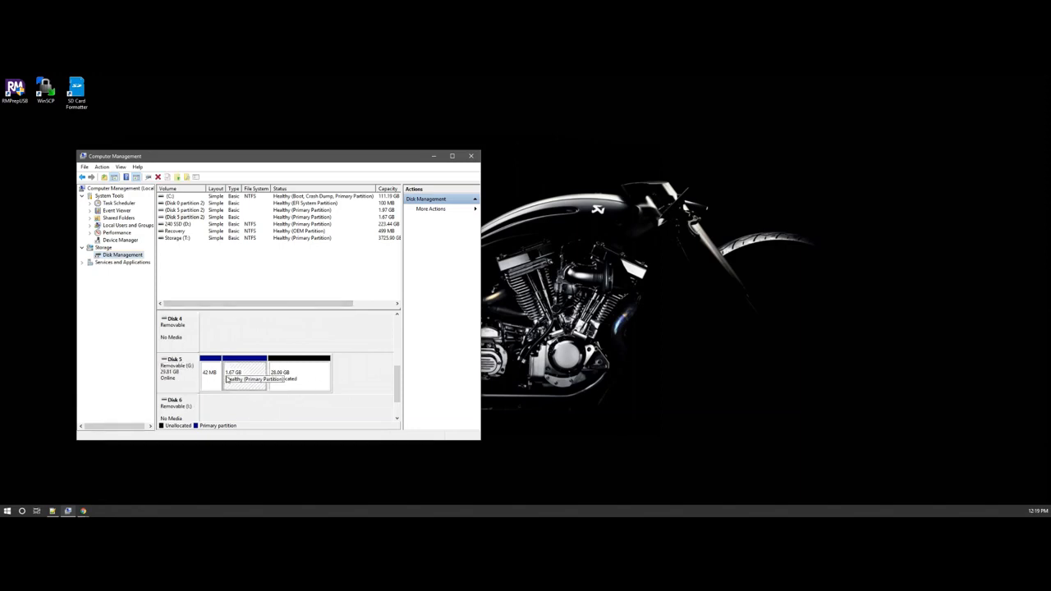
right_click(242, 372)
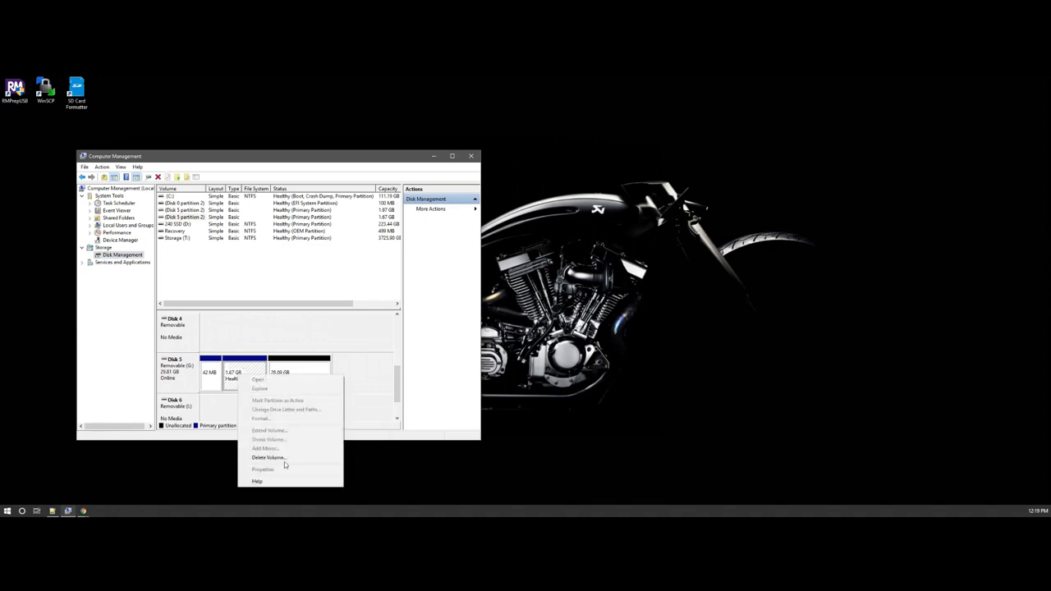
left_click(268, 458)
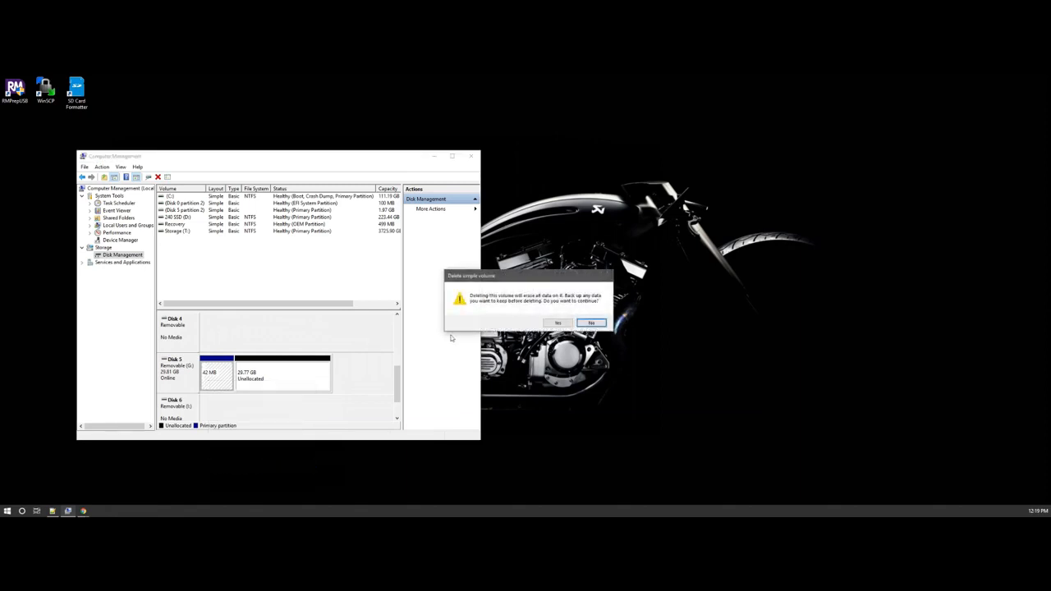
left_click(557, 322)
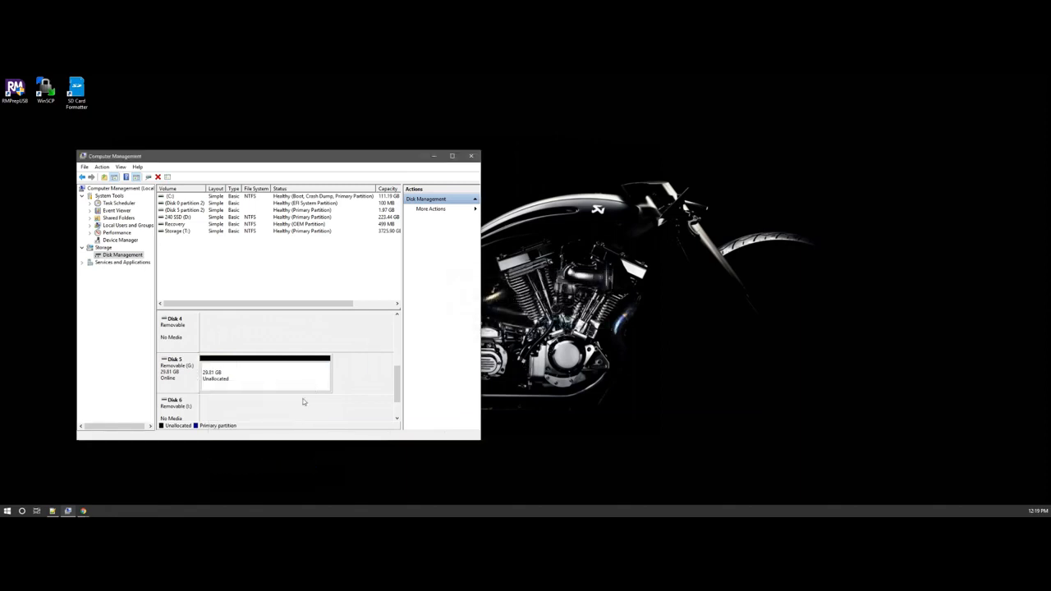
left_click(471, 156)
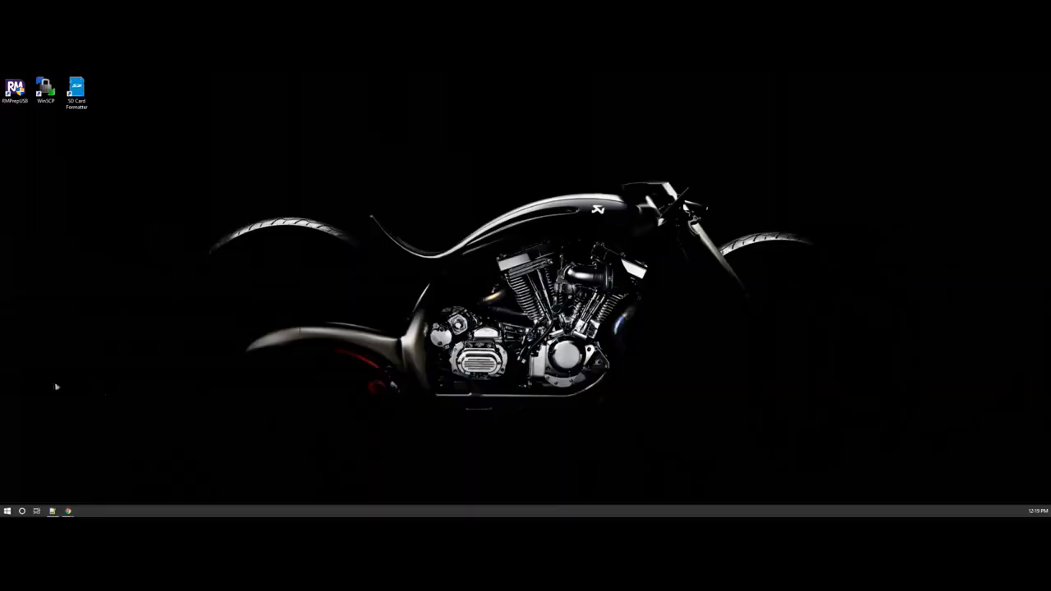
Quick-format the 29.81 GB SD card with SD Card Formatter, then close the formatter
double_click(77, 87)
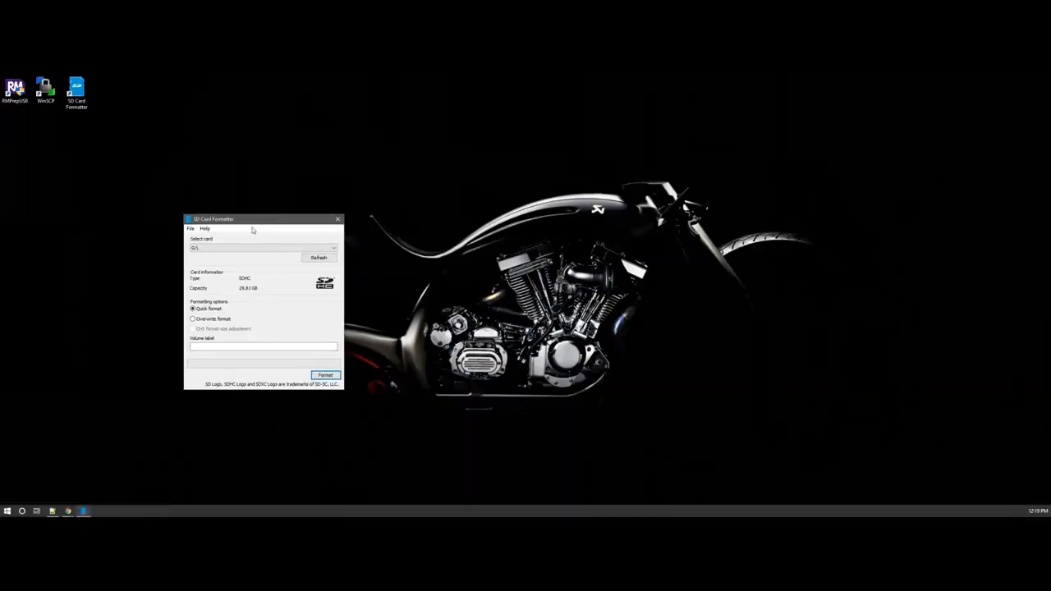
mouse_move(297, 235)
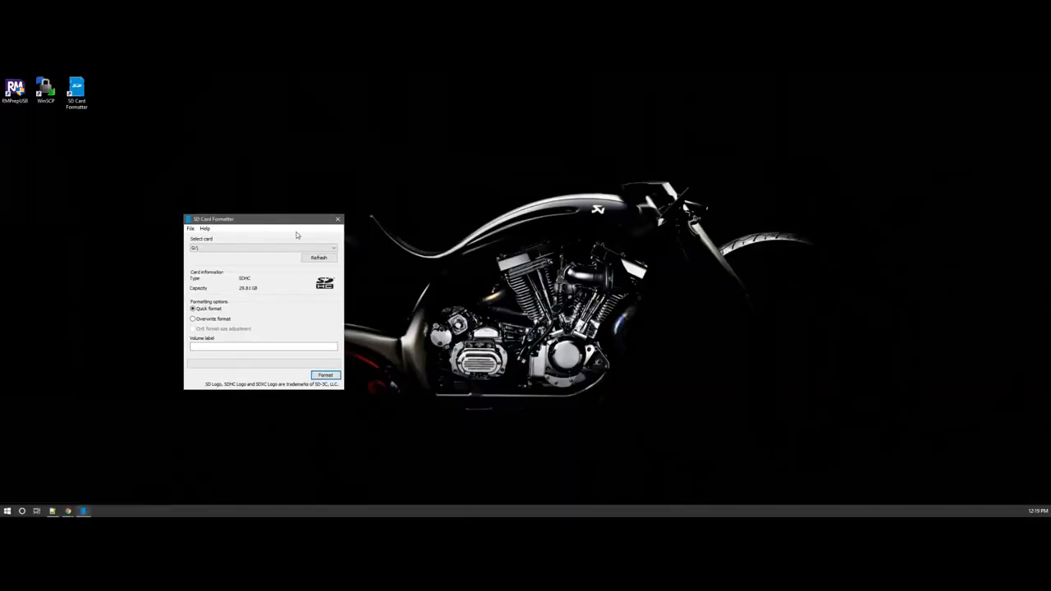
mouse_move(232, 311)
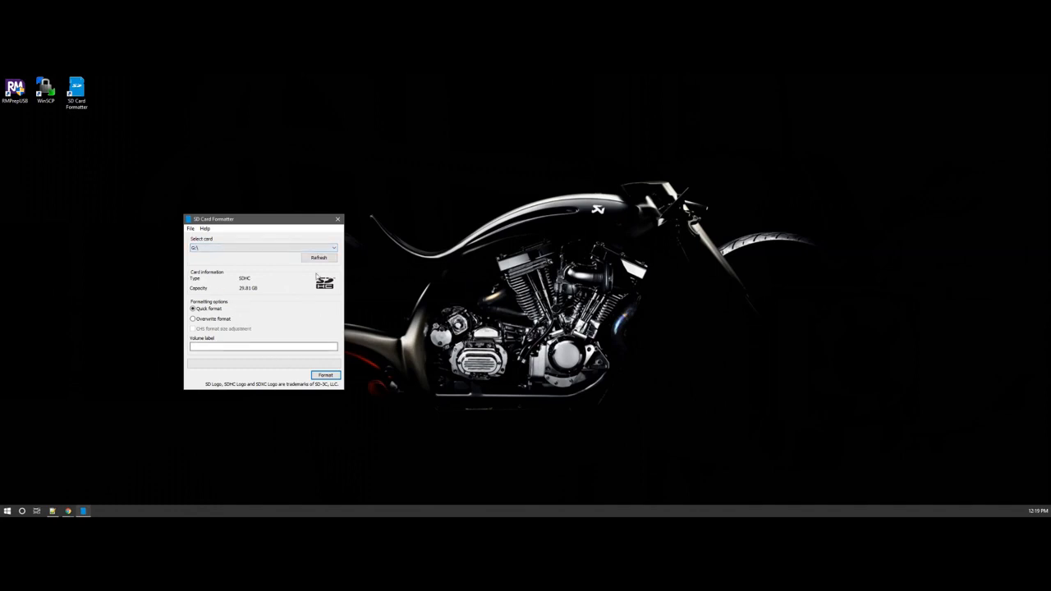
left_click(203, 228)
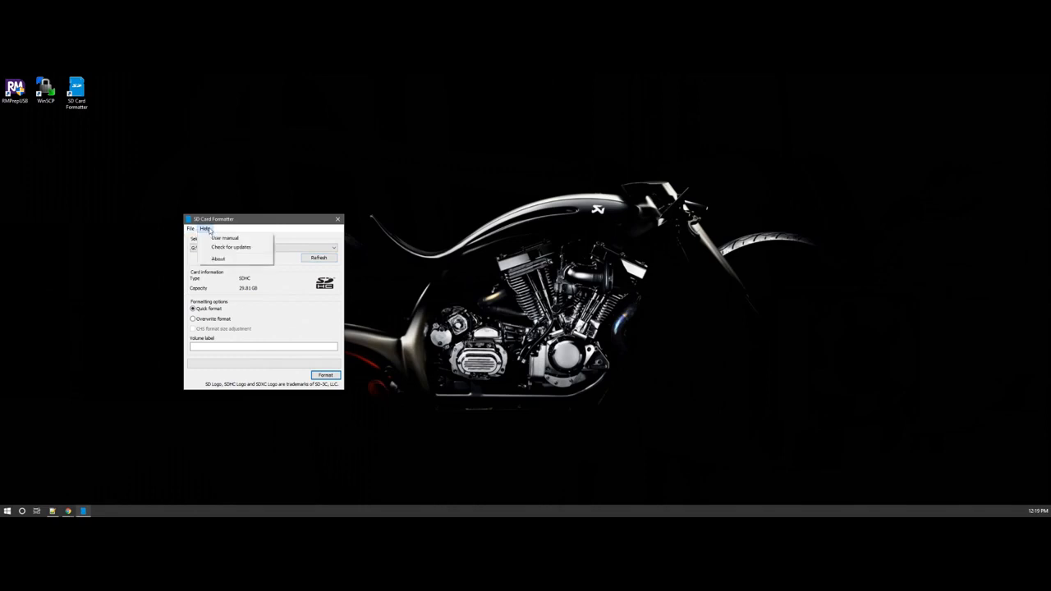
left_click(325, 376)
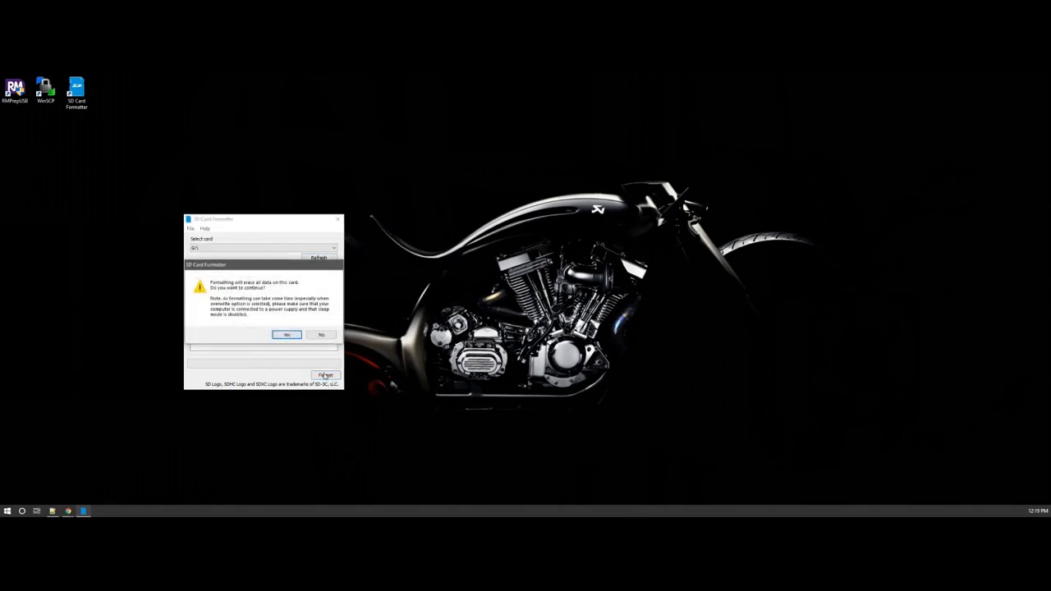
left_click(287, 334)
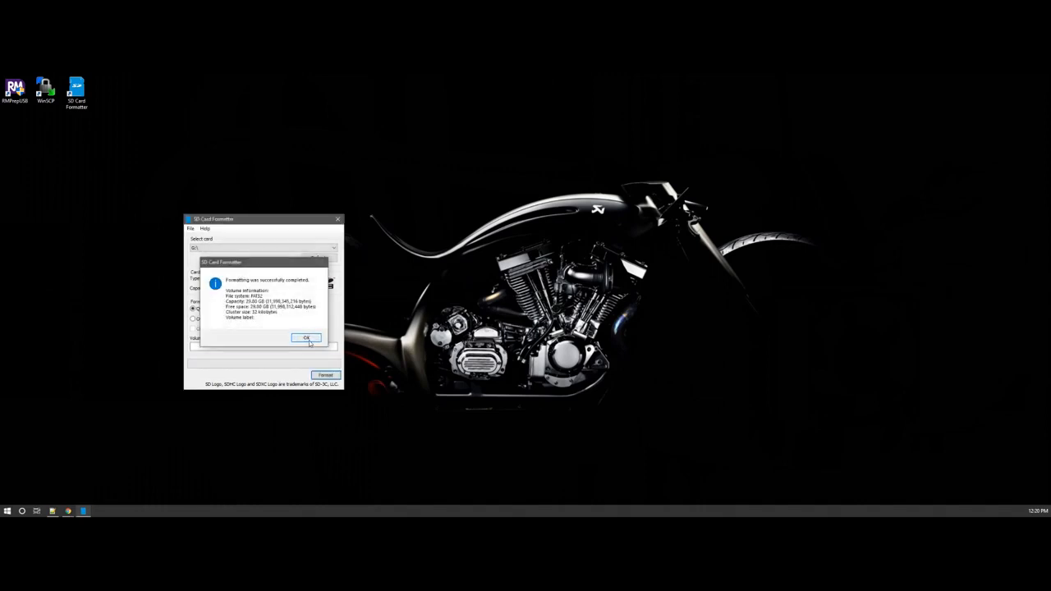
left_click(305, 337)
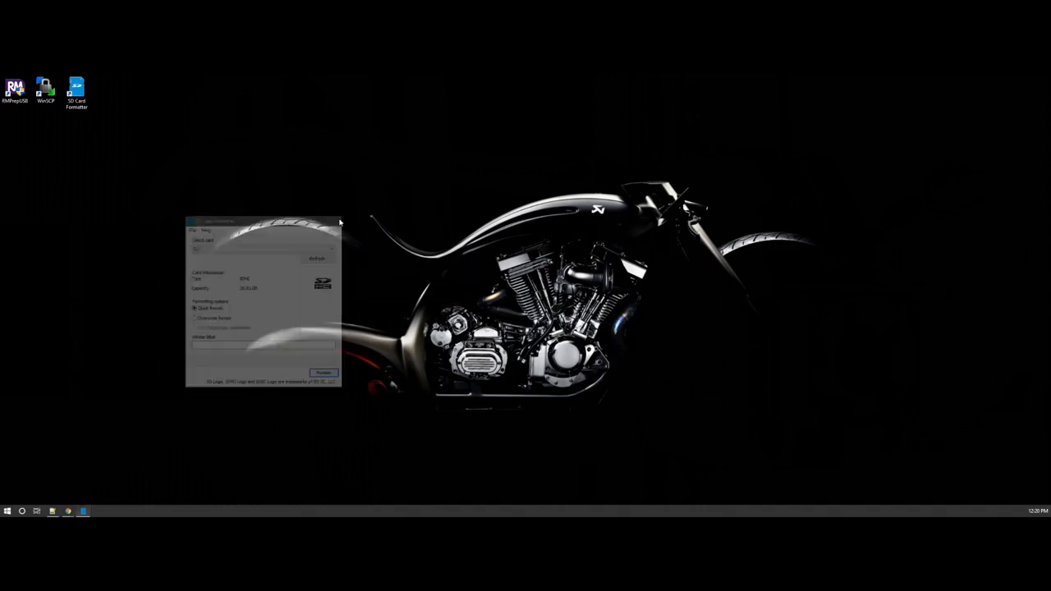
left_click(337, 223)
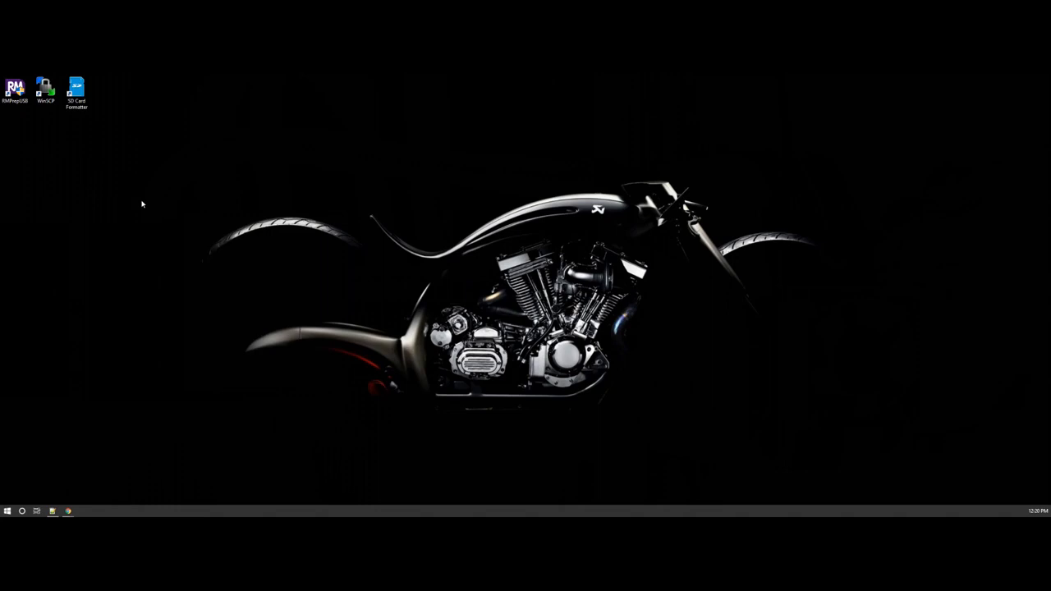
mouse_move(128, 199)
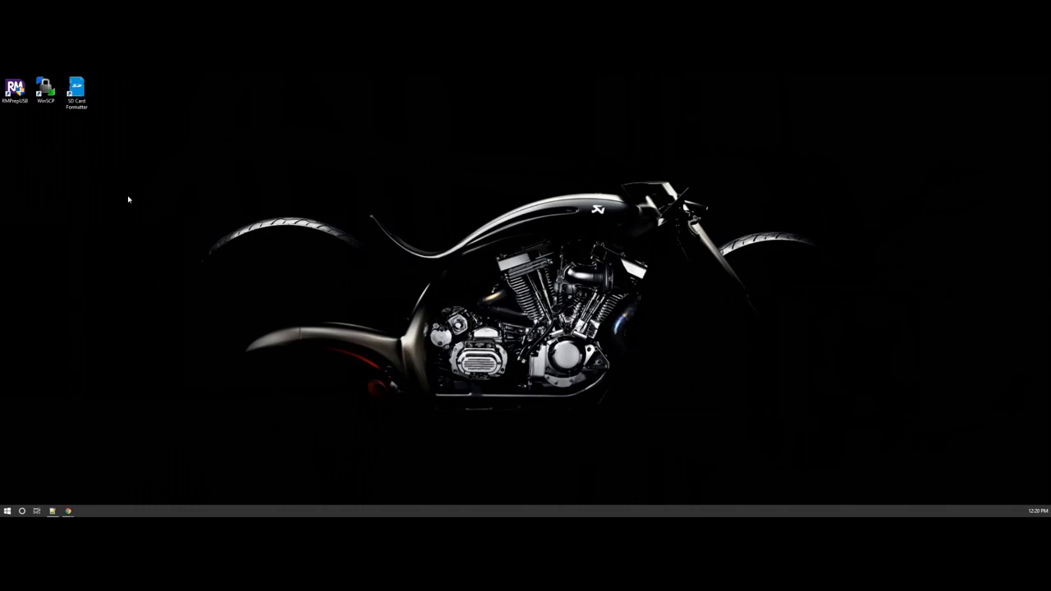
mouse_move(134, 188)
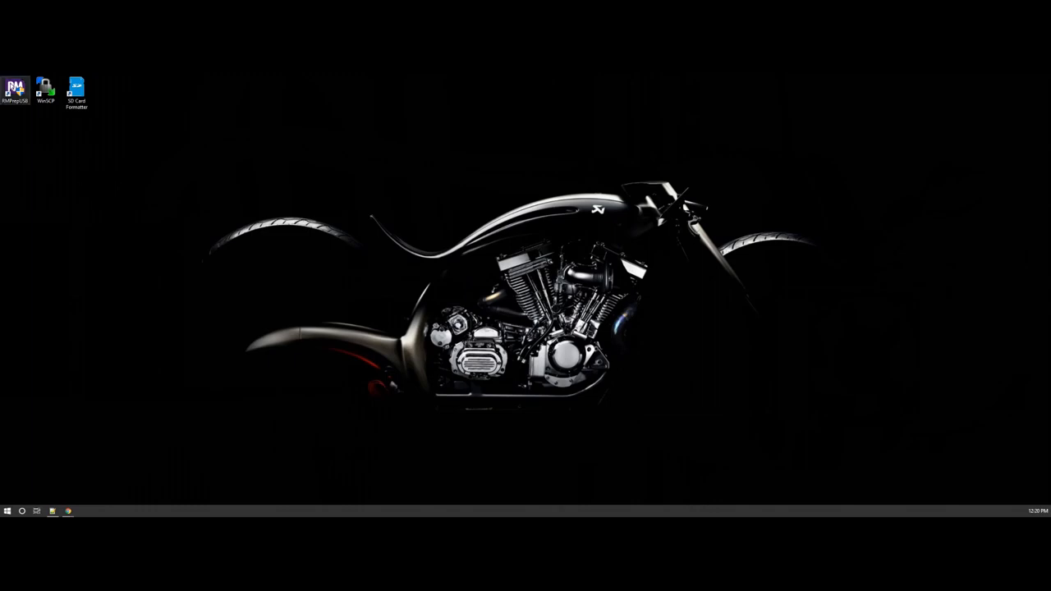
Launch RMPrepUSB for the 29.81 GB drive and move its window top-left
double_click(15, 86)
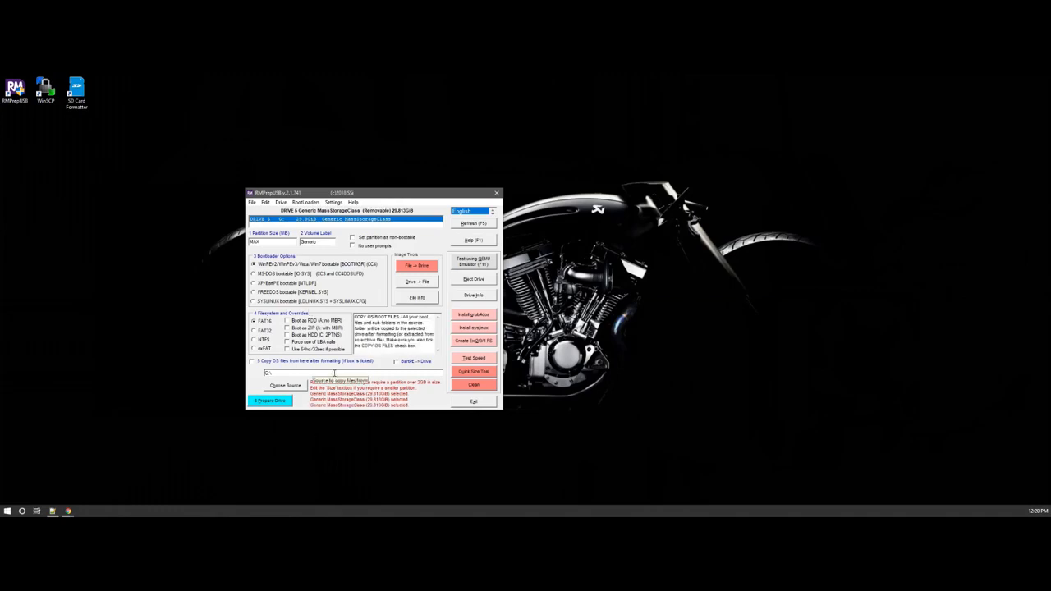
left_click_drag(374, 192, 276, 159)
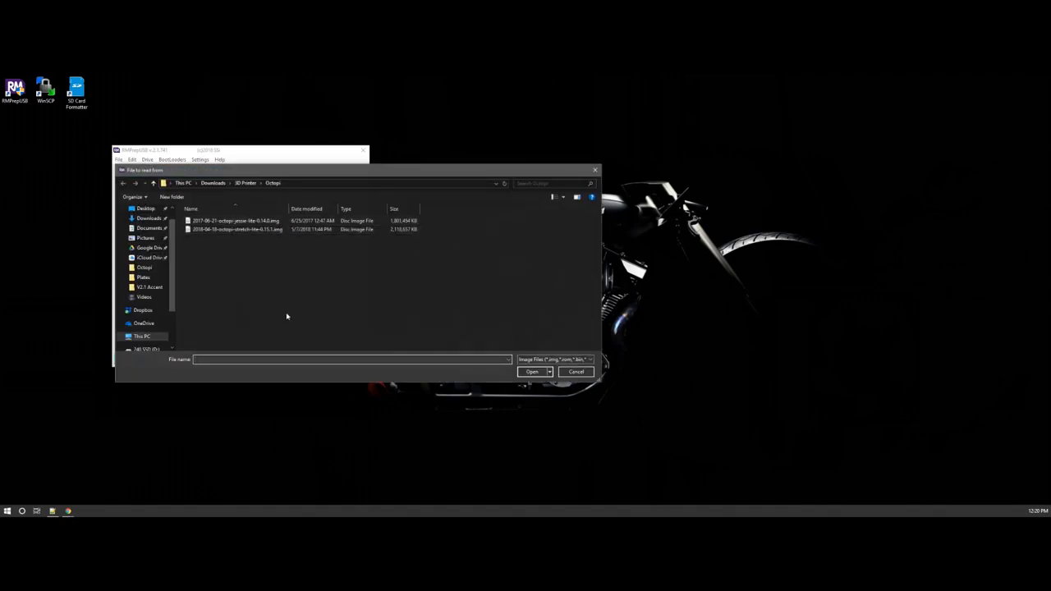
mouse_move(267, 263)
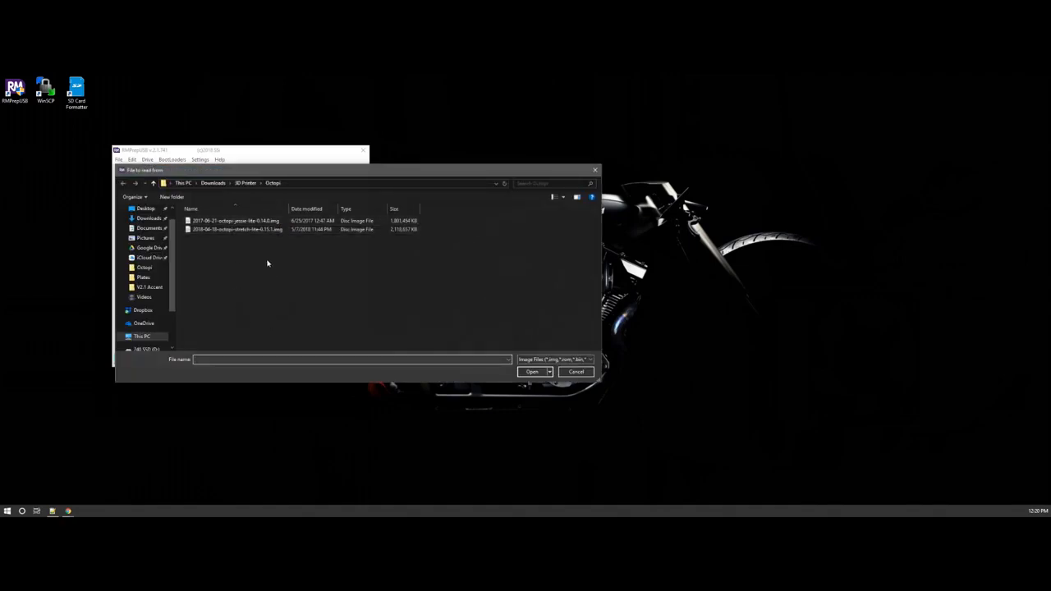
Write 2018-04-18-octopi-stretch-lite-0.15.1.img to the card from byte 0 at full length
left_click(237, 229)
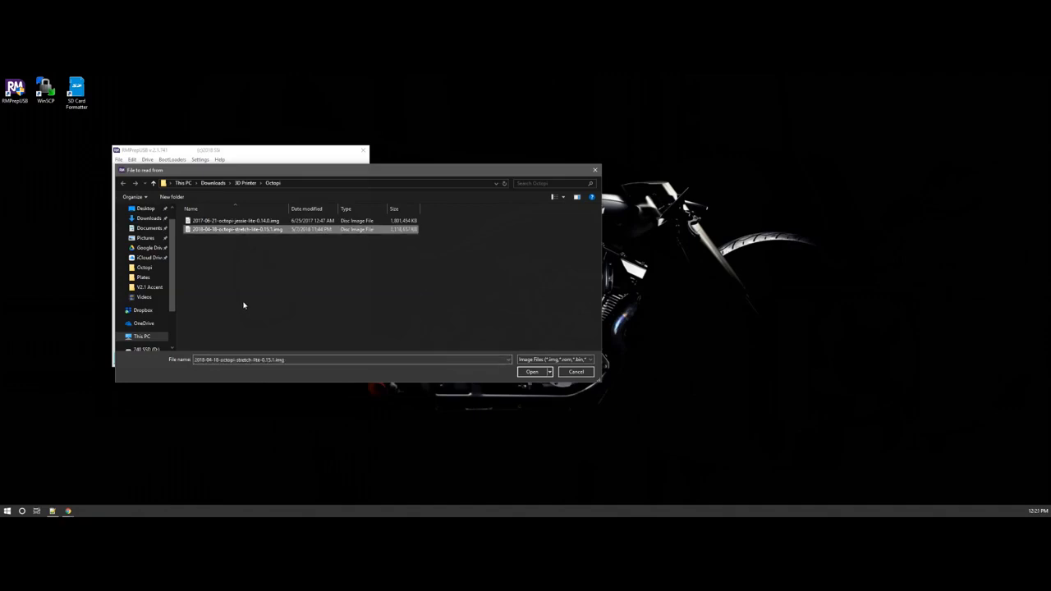
left_click(530, 371)
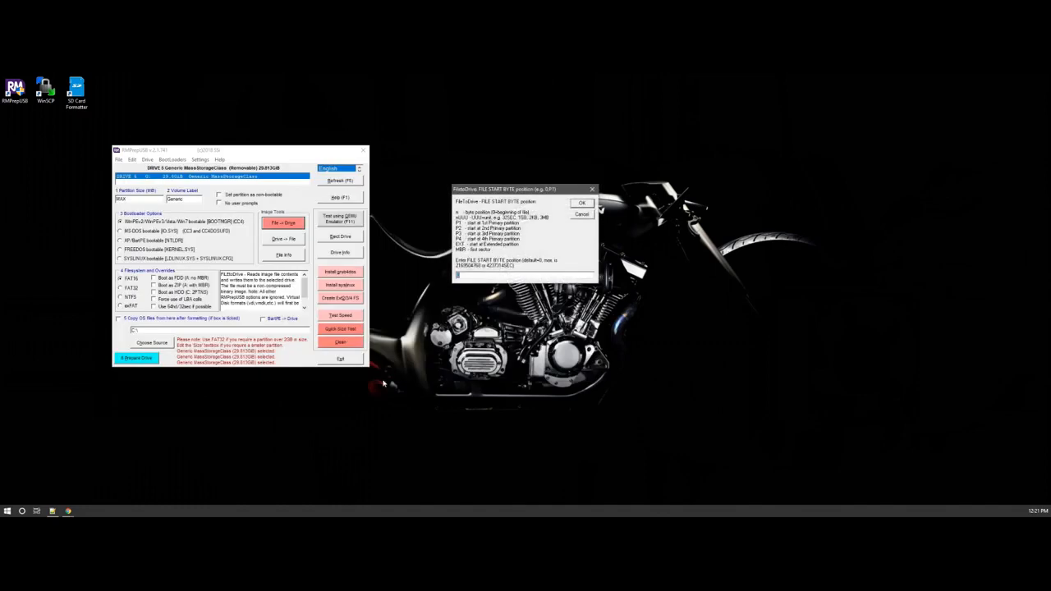
left_click_drag(502, 188, 120, 253)
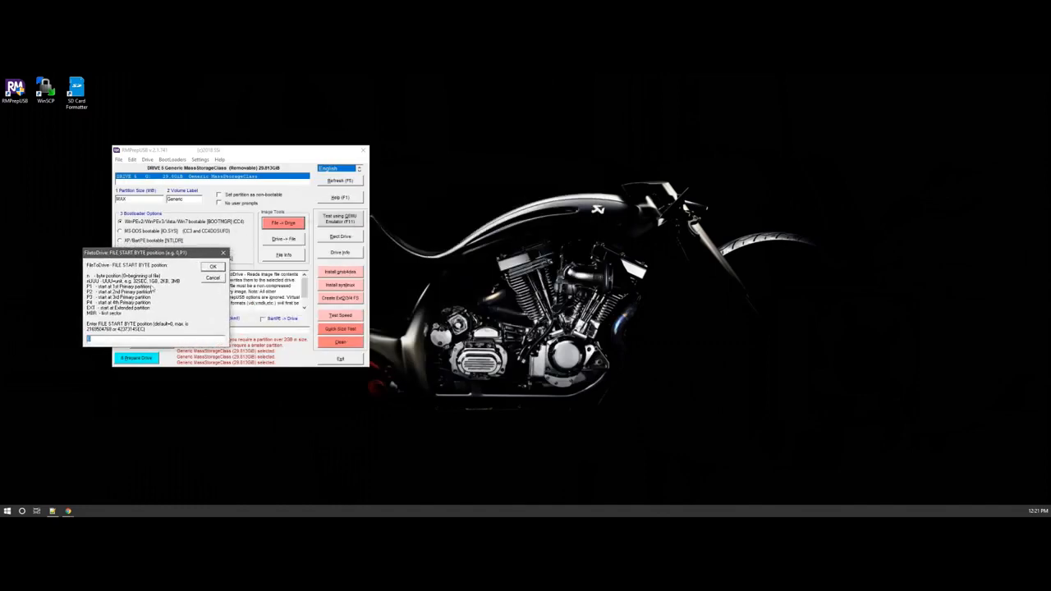
left_click(213, 266)
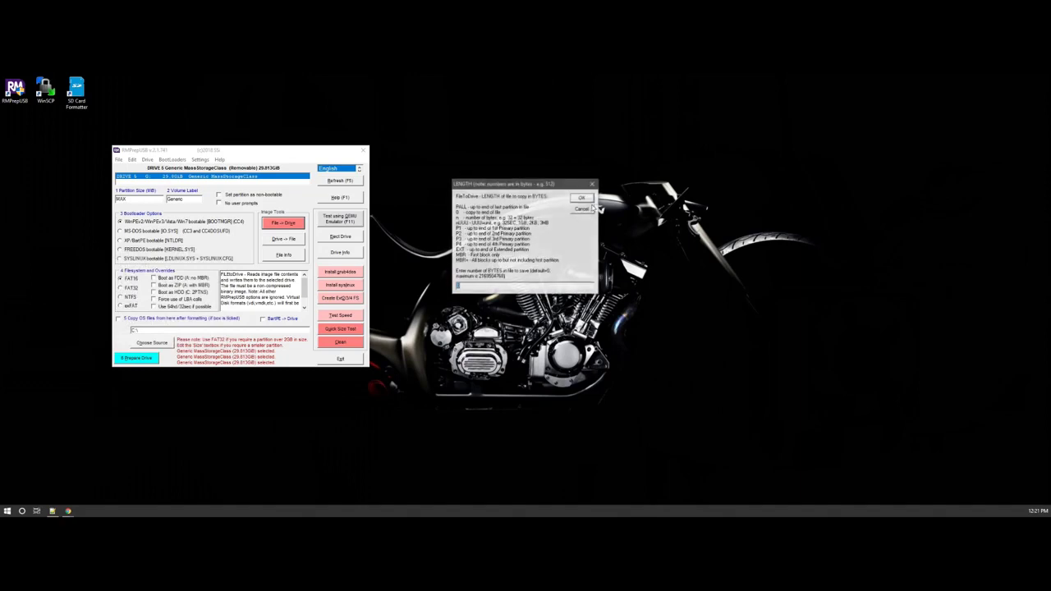
left_click(581, 197)
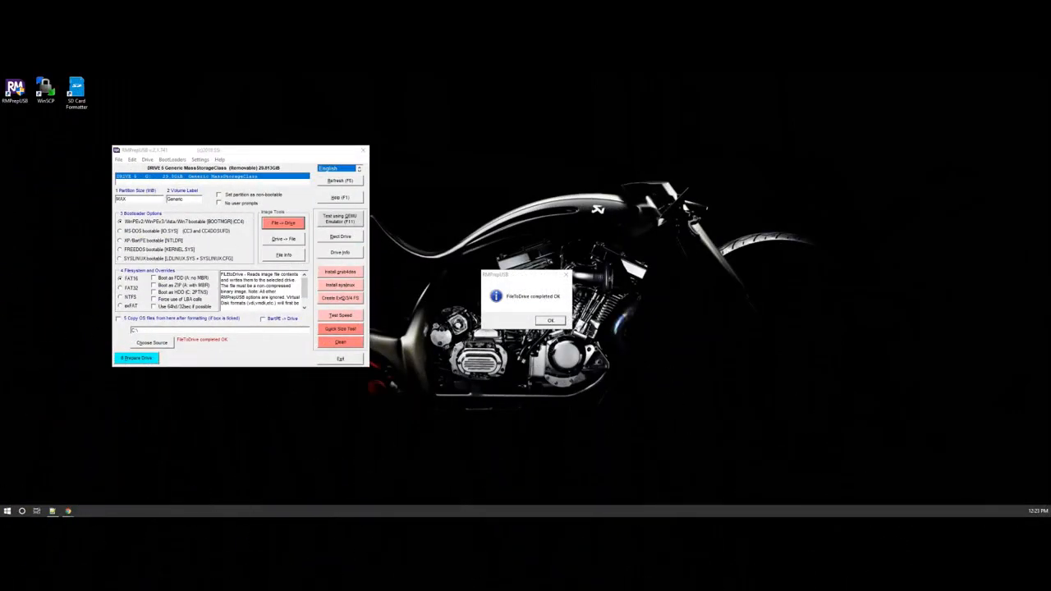
Dismiss the 'FileToDrive completed OK' notice and exit RMPrepUSB
left_click(551, 321)
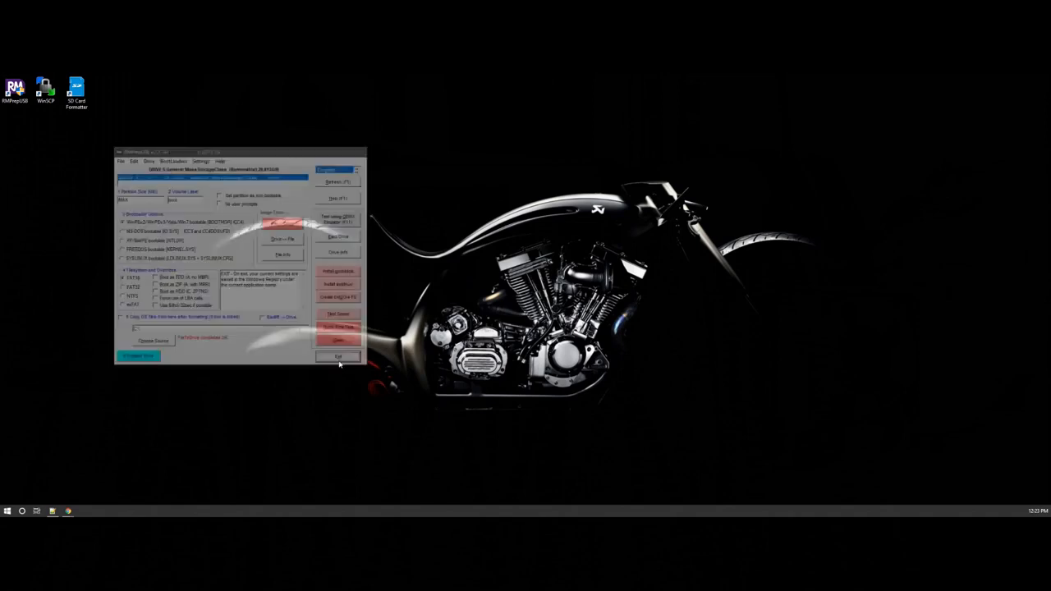
left_click(338, 357)
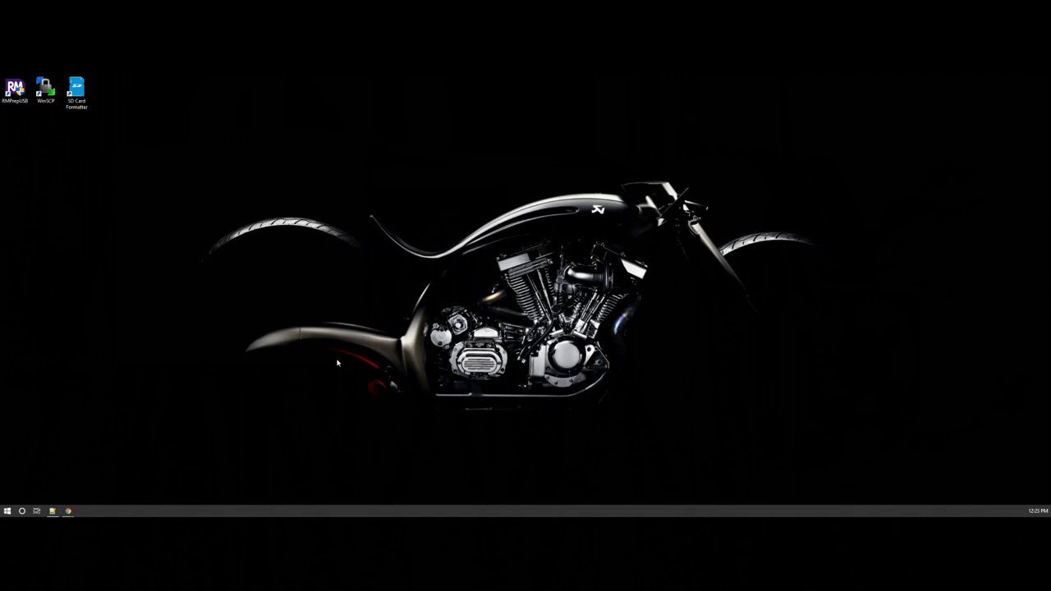
mouse_move(129, 332)
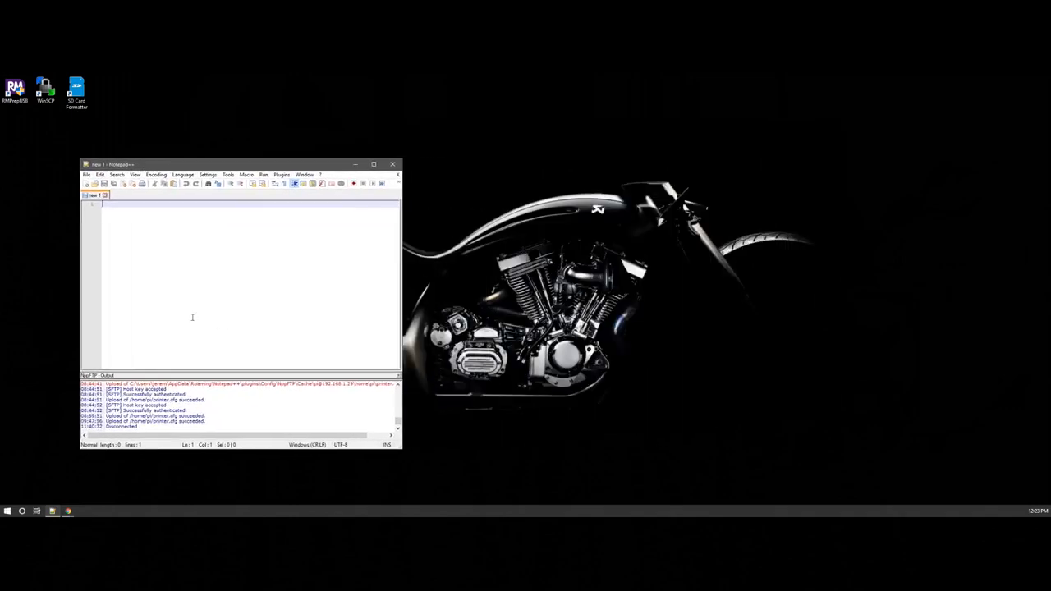
mouse_move(186, 312)
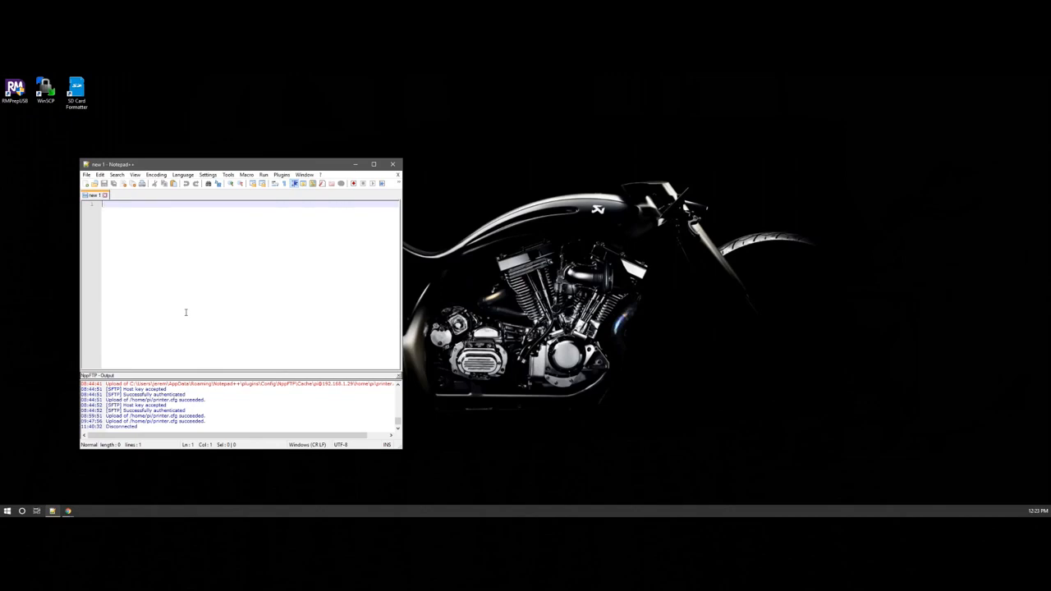
mouse_move(179, 321)
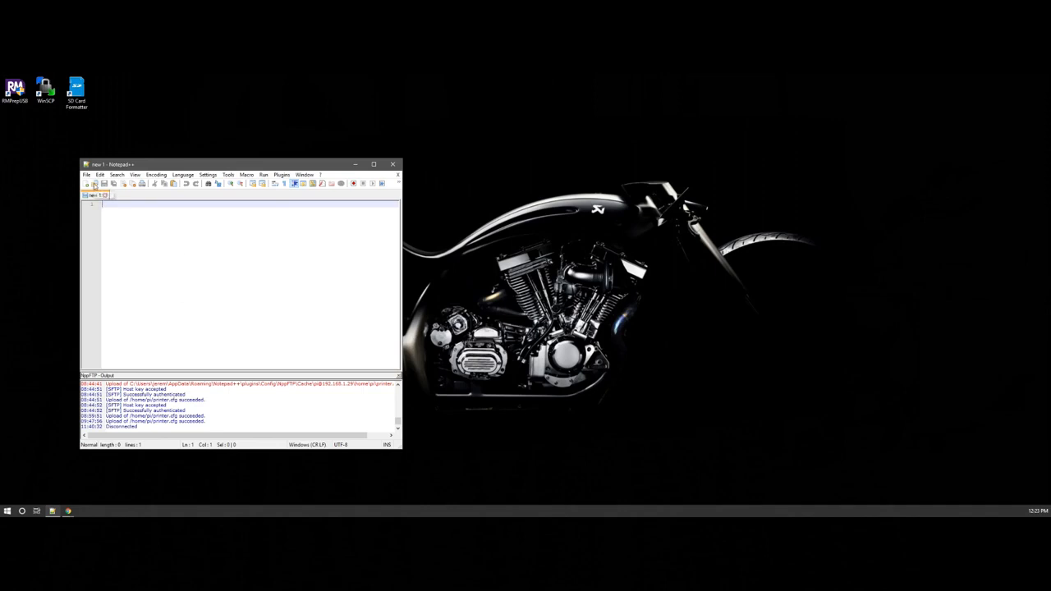
Open octopi-wpa-supplicant.txt from the boot (G:) drive in Notepad++
left_click(94, 184)
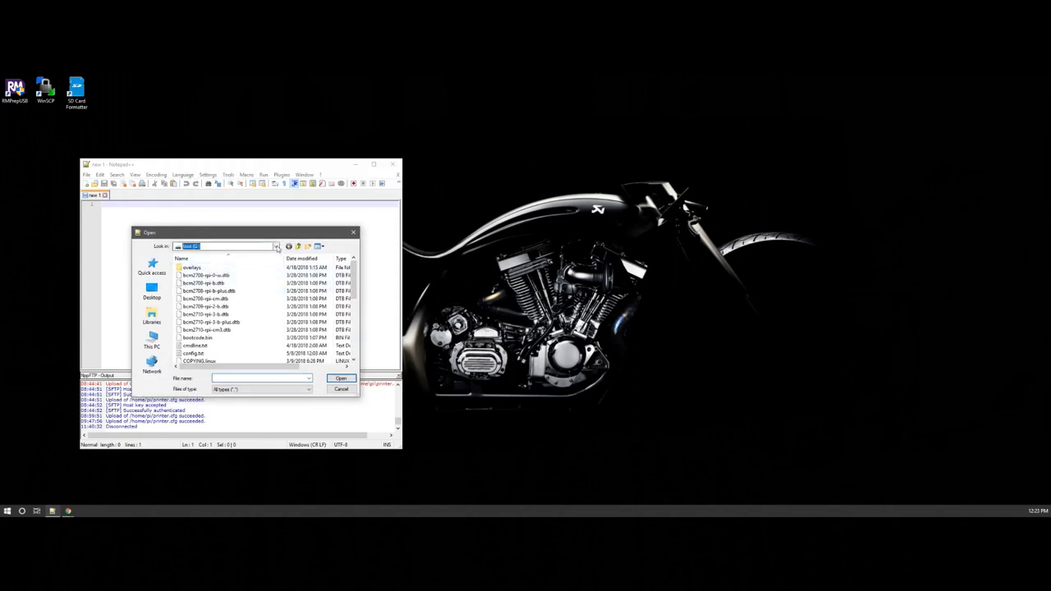
left_click(276, 246)
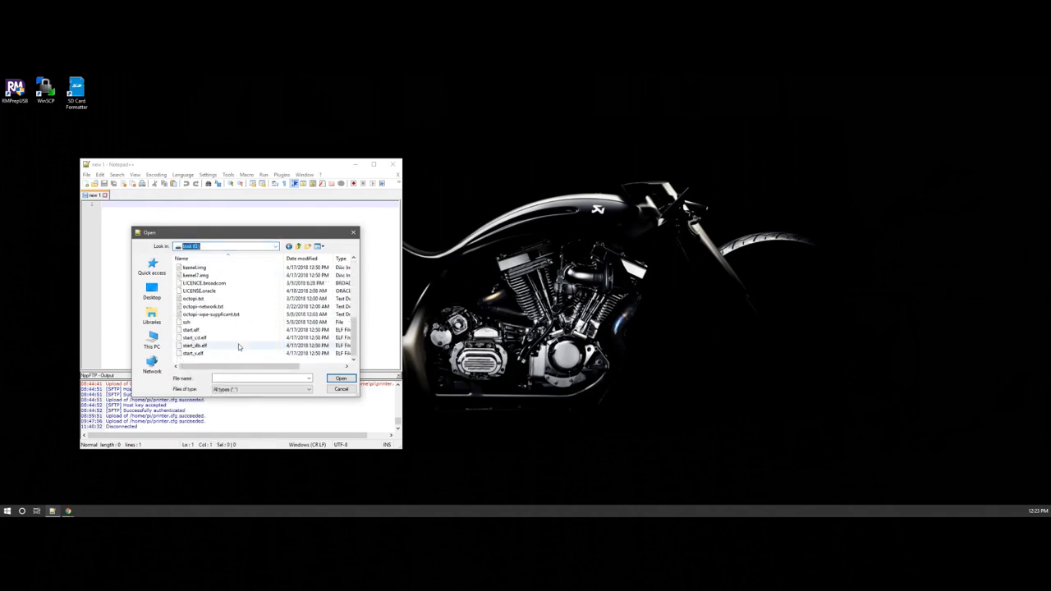
left_click(210, 314)
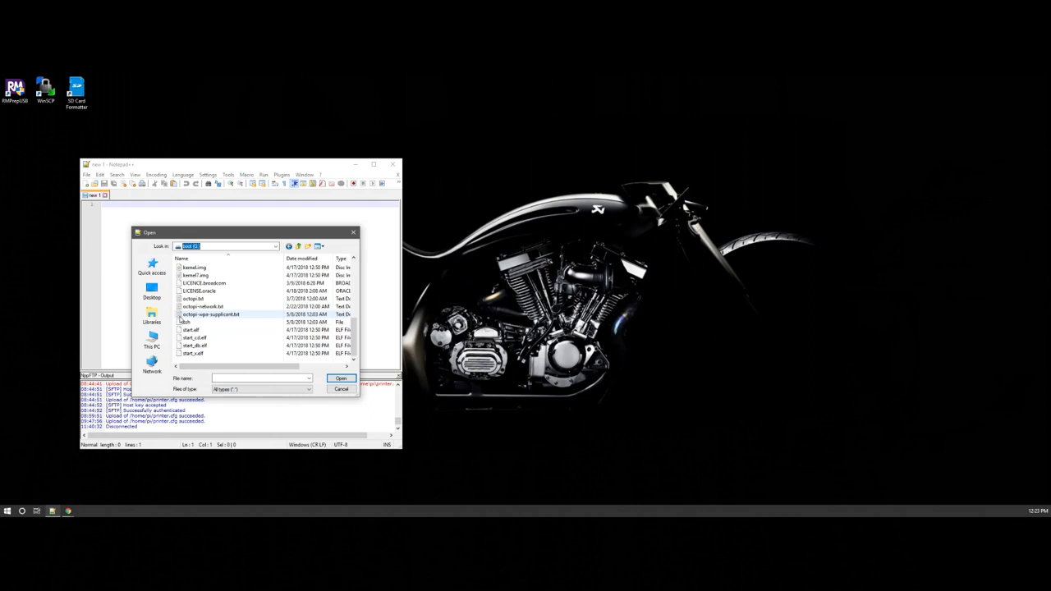
left_click(341, 378)
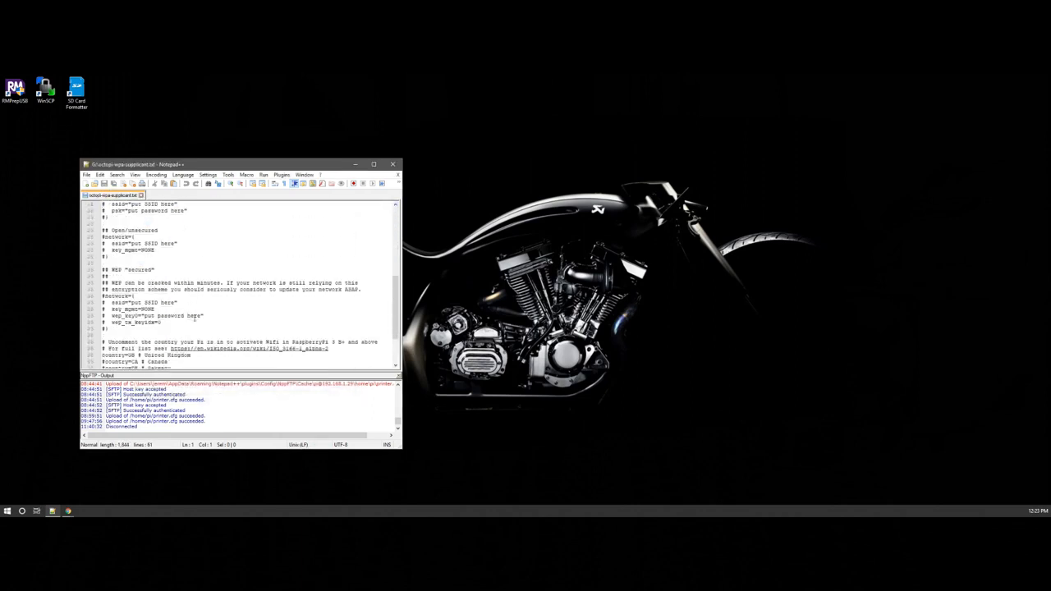
Uncomment the 'country=US # United States' line, keeping other country lines commented
scroll("down", 3)
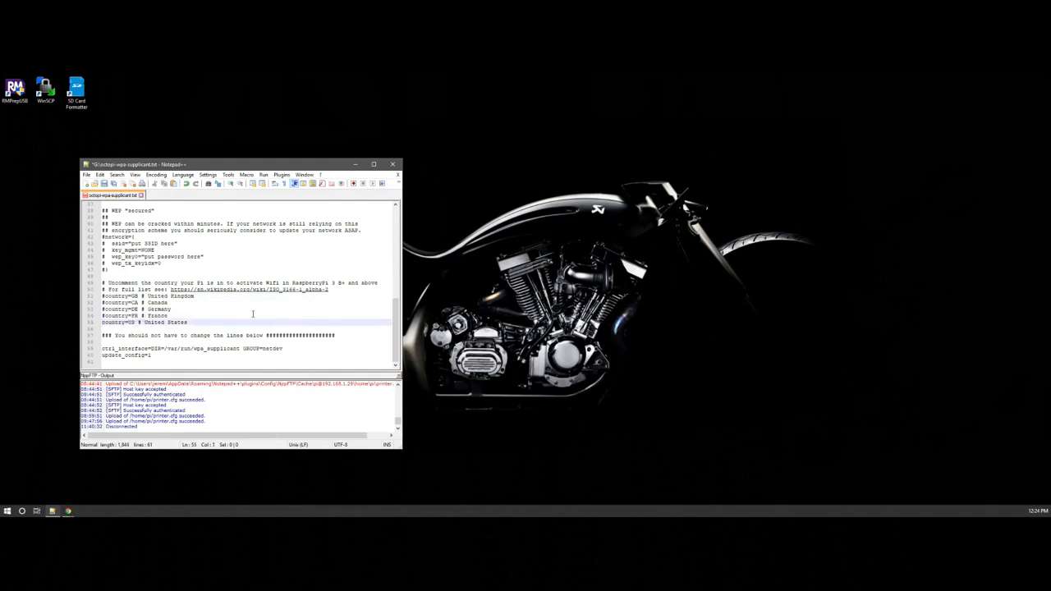
scroll("up", 3)
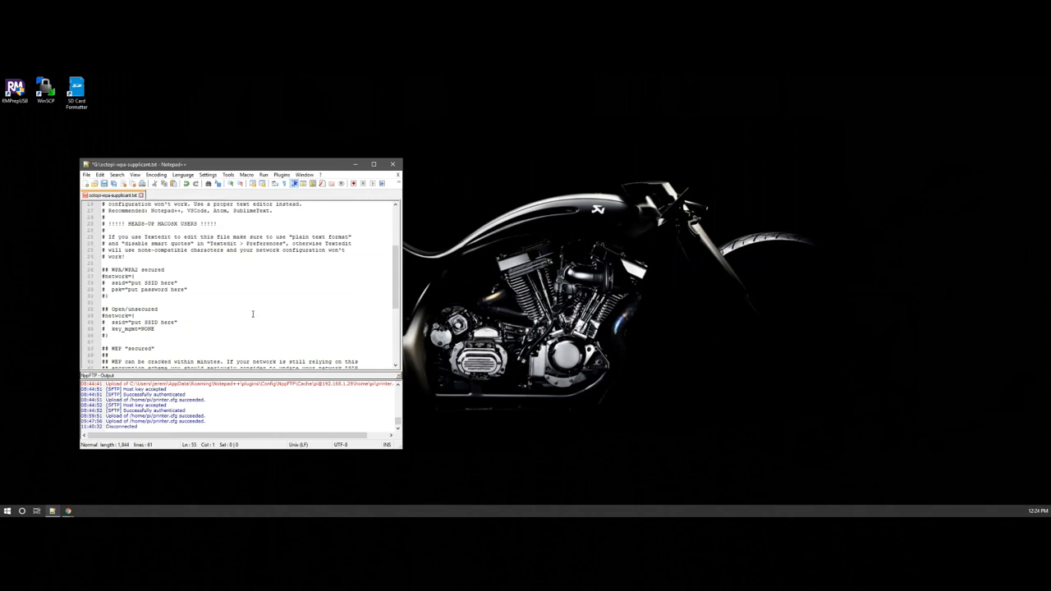
scroll("down", 3)
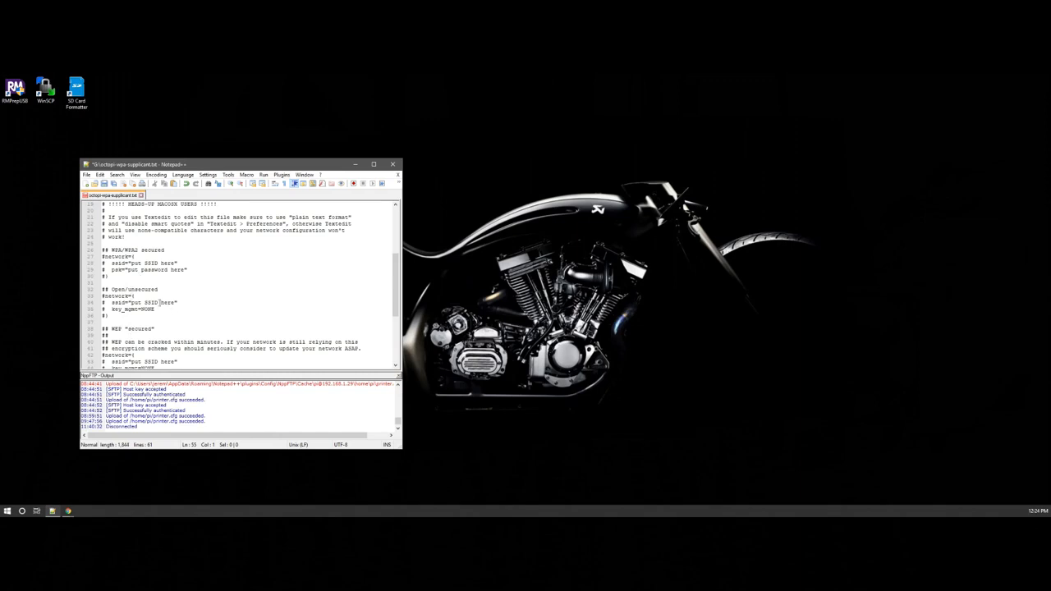
scroll("down", 3)
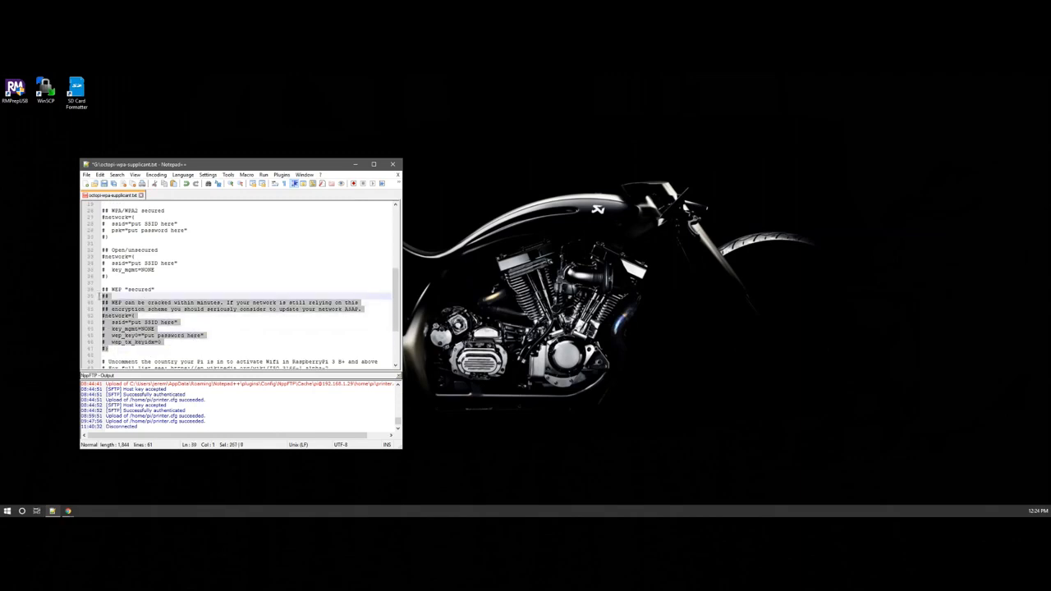
left_click(216, 329)
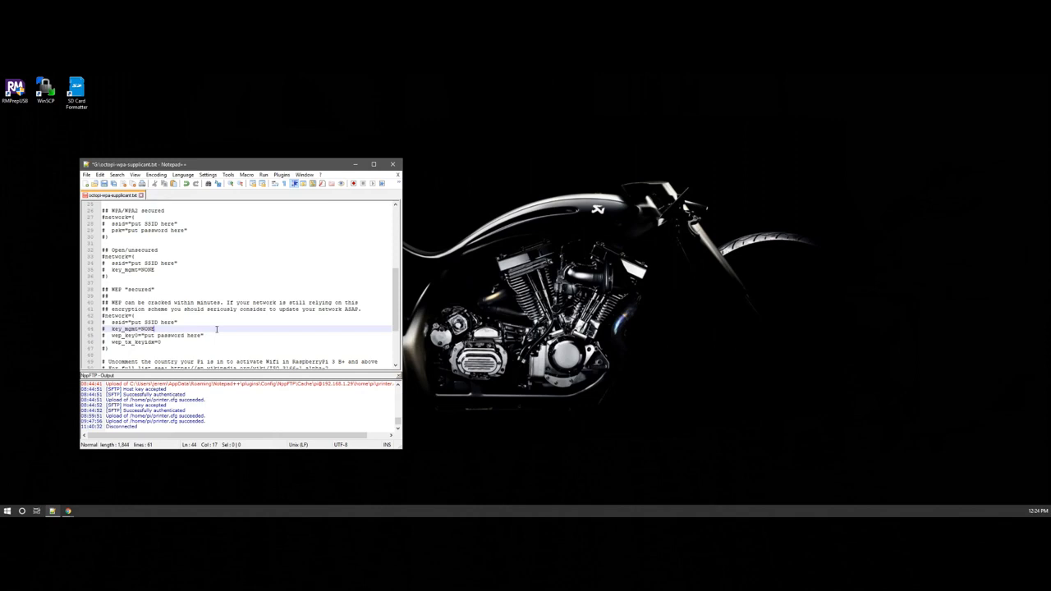
scroll("up", 3)
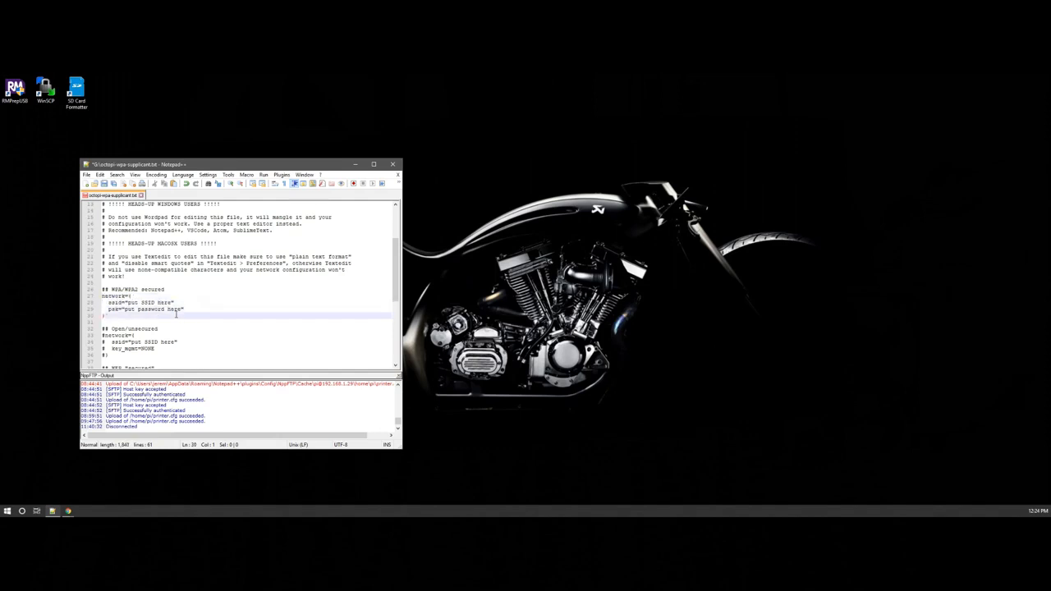
Replace the WPA/WPA2 block placeholders so ssid reads "SSID" and psk reads "Password"
double_click(163, 303)
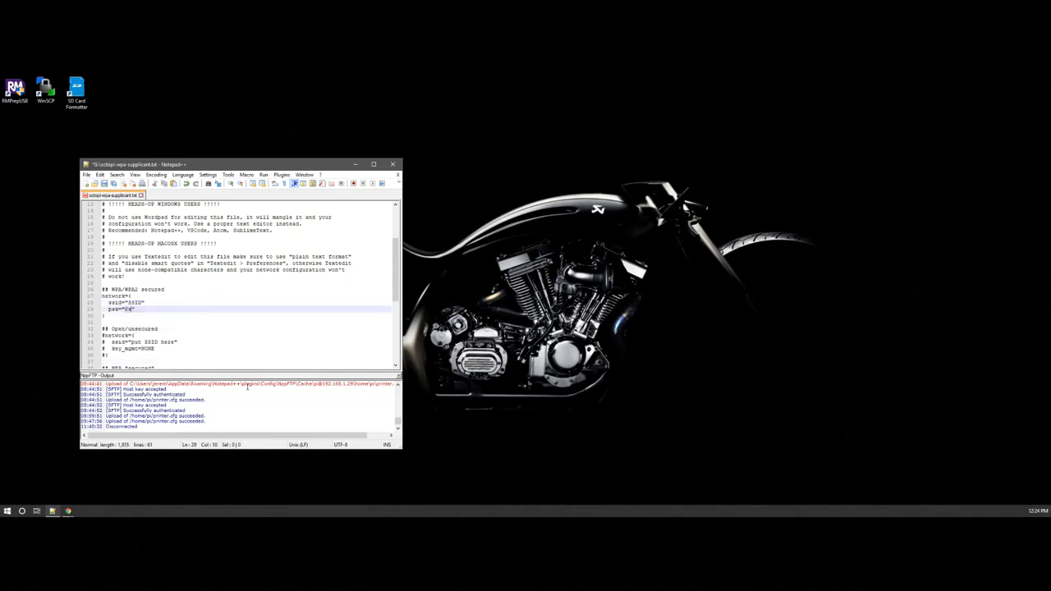
type("Password")
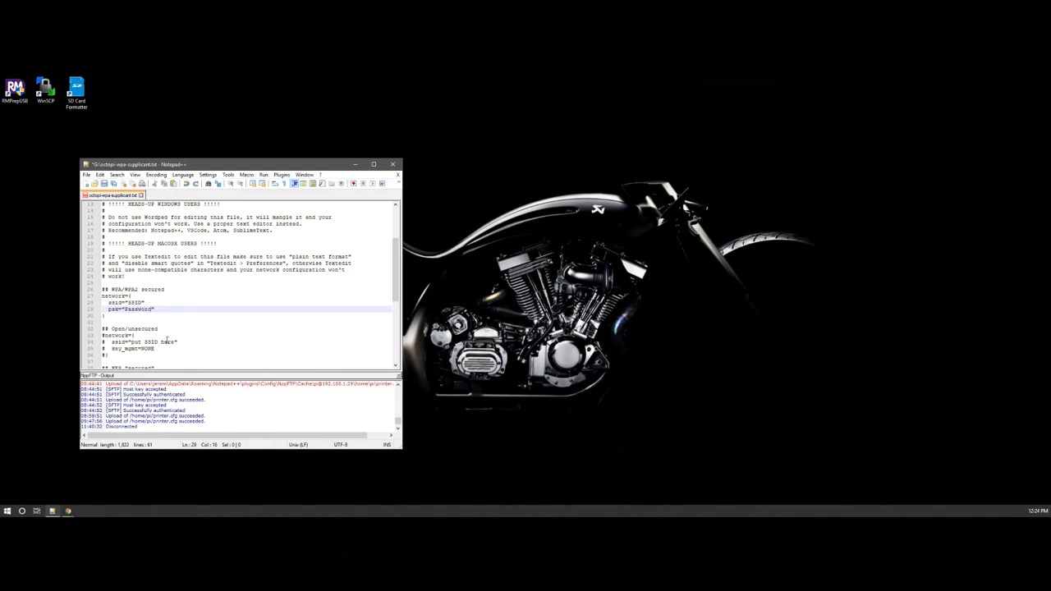